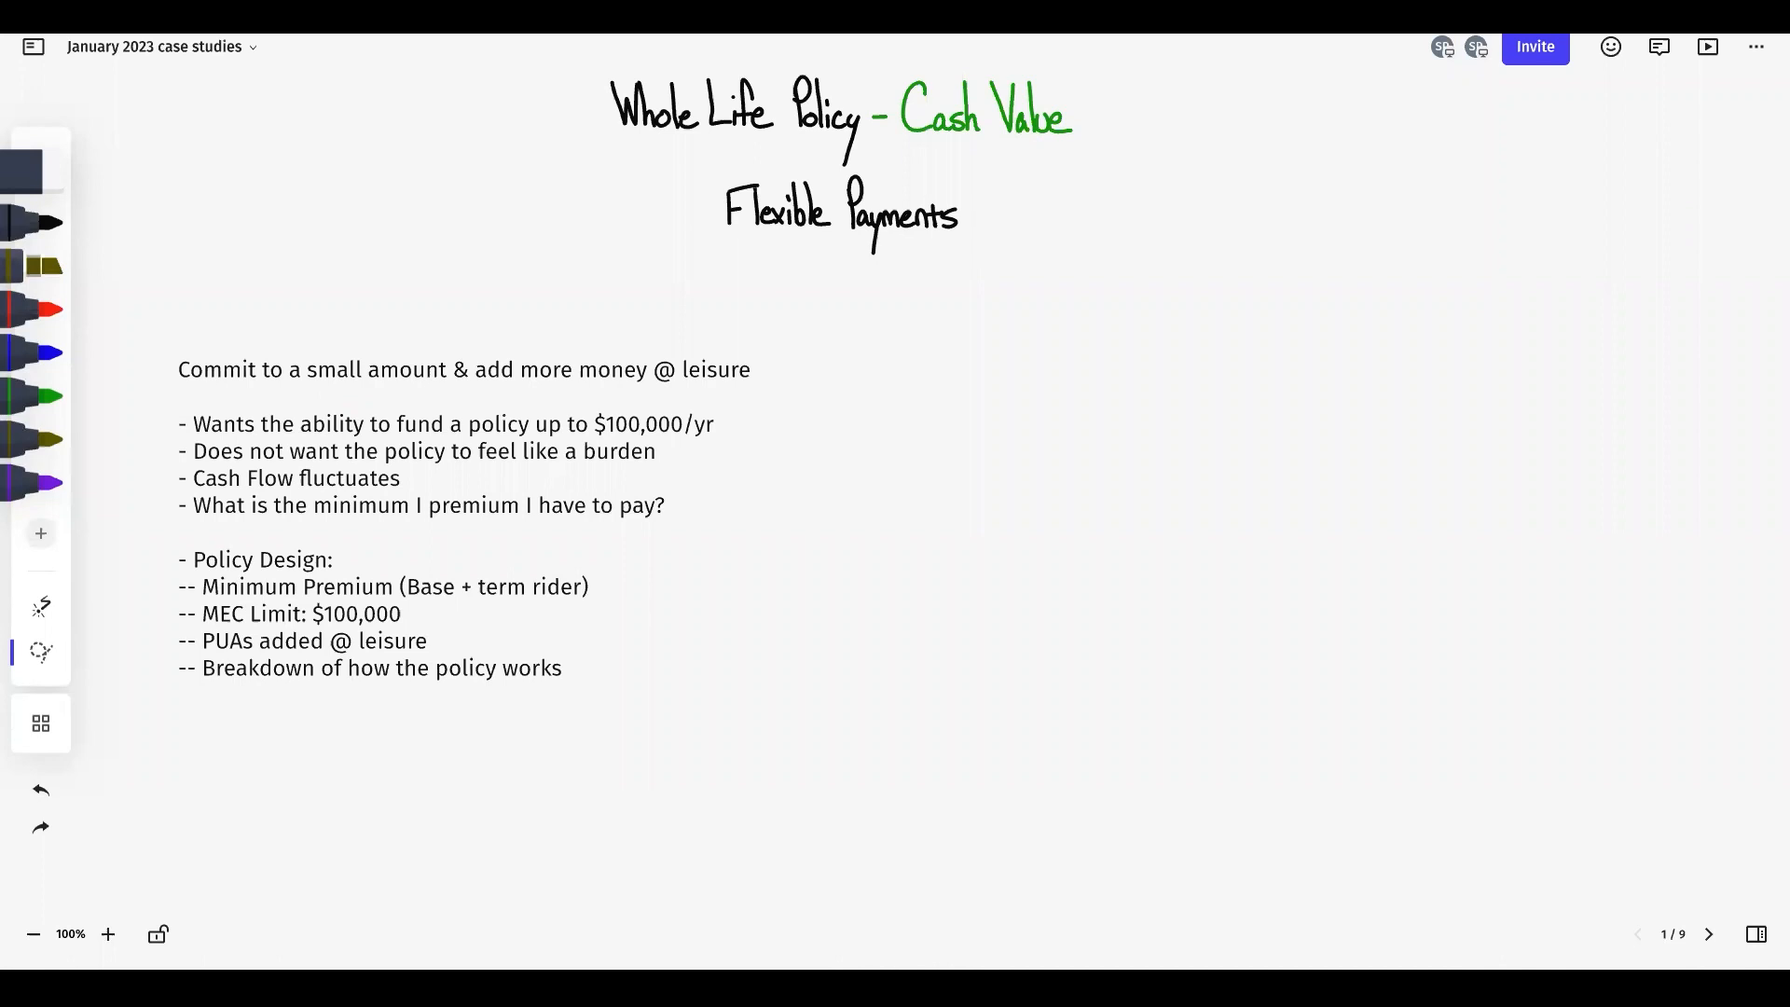
Show the pen tool's colour variants (black, red, blue, green) from the left toolbar
left_click(39, 604)
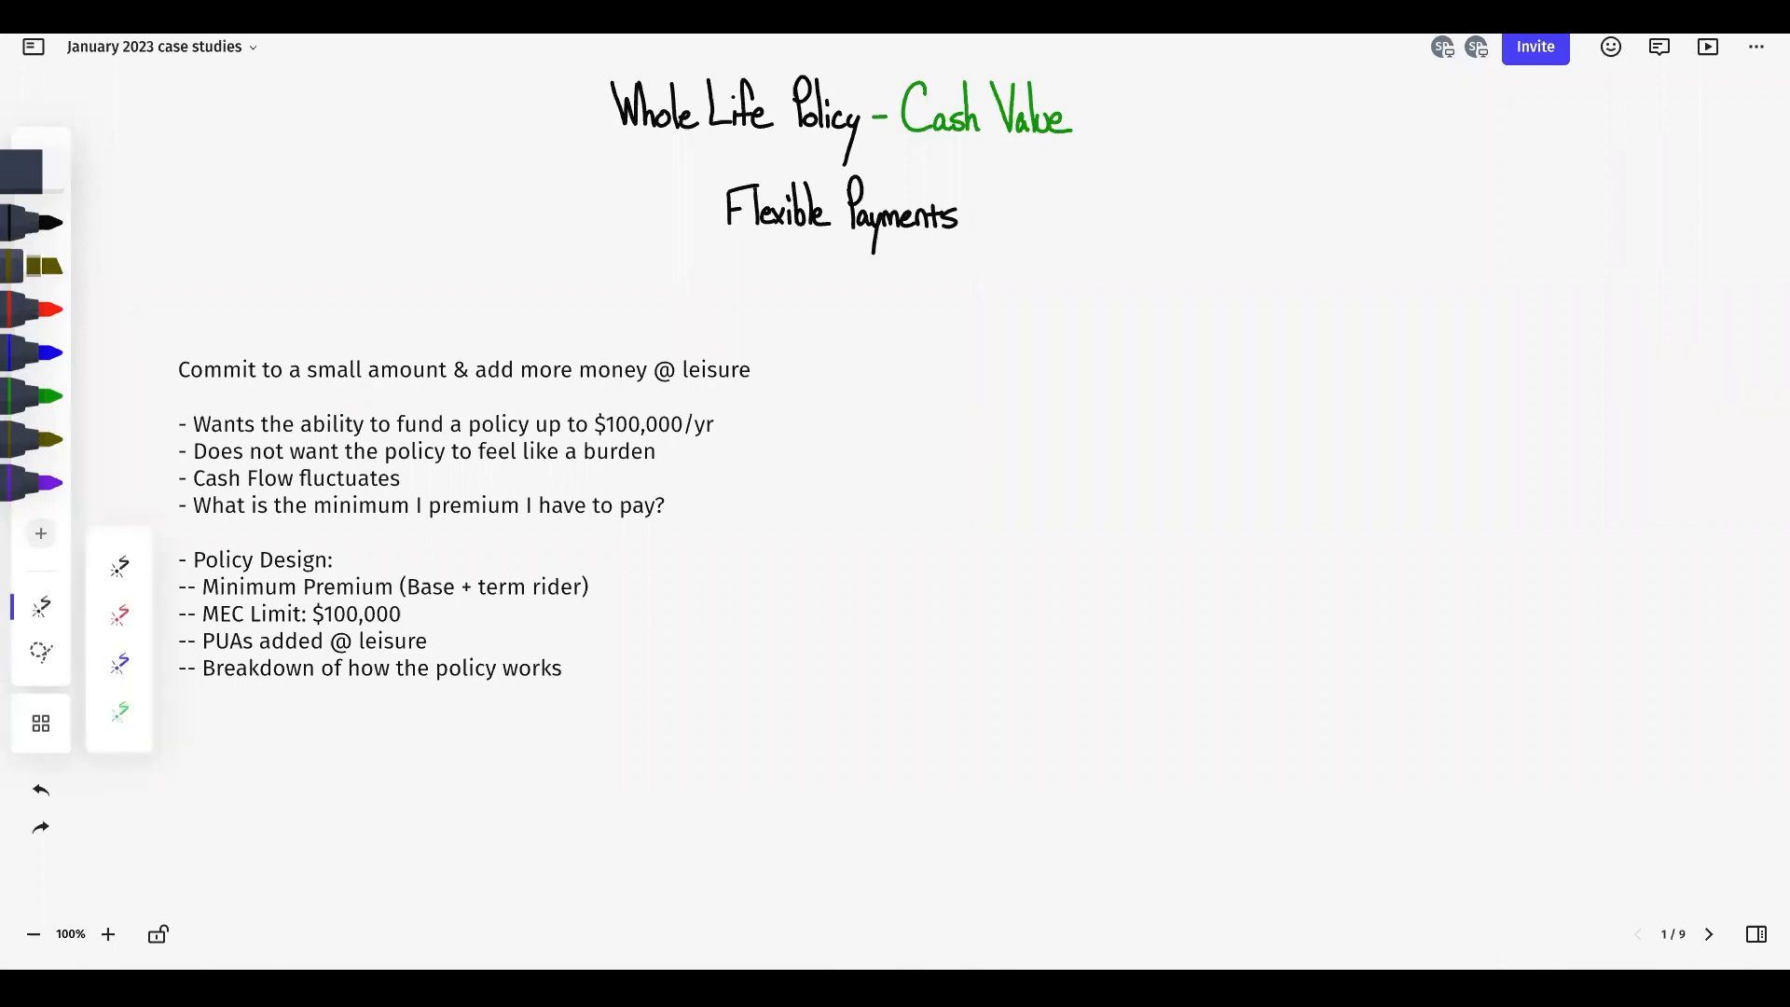